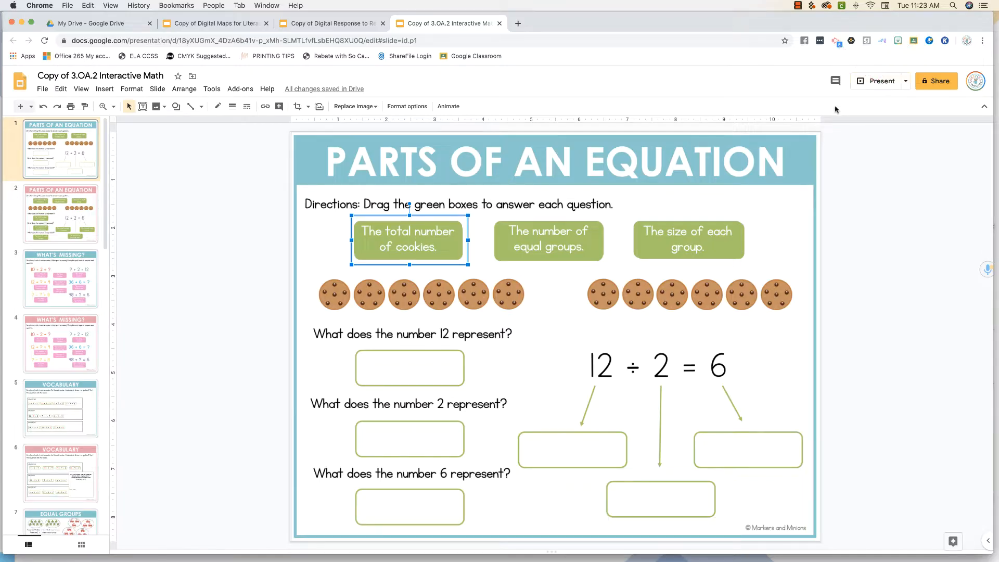
{"action": "mouse_move", "coordinate": [880, 81]}
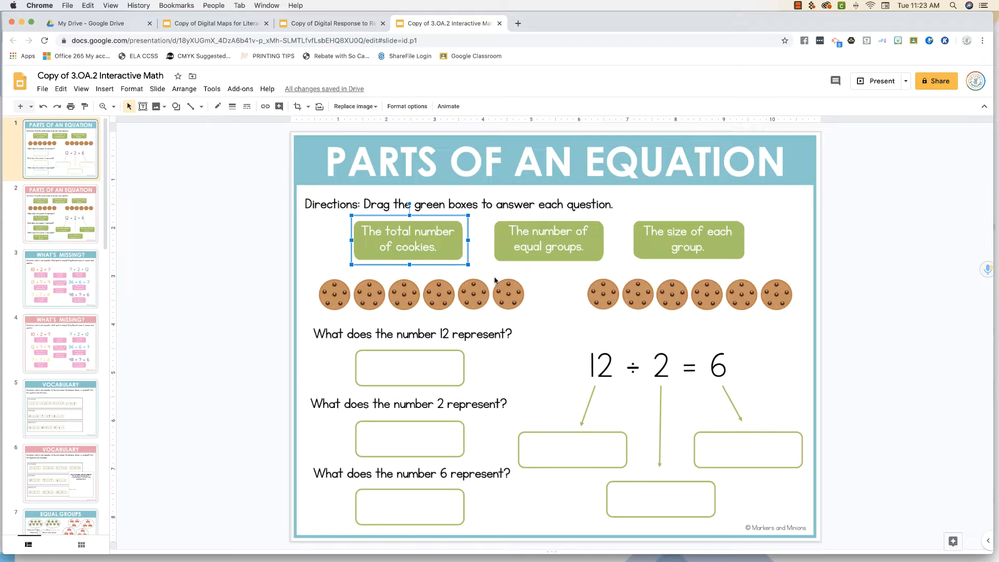
{"action": "mouse_move", "coordinate": [493, 281]}
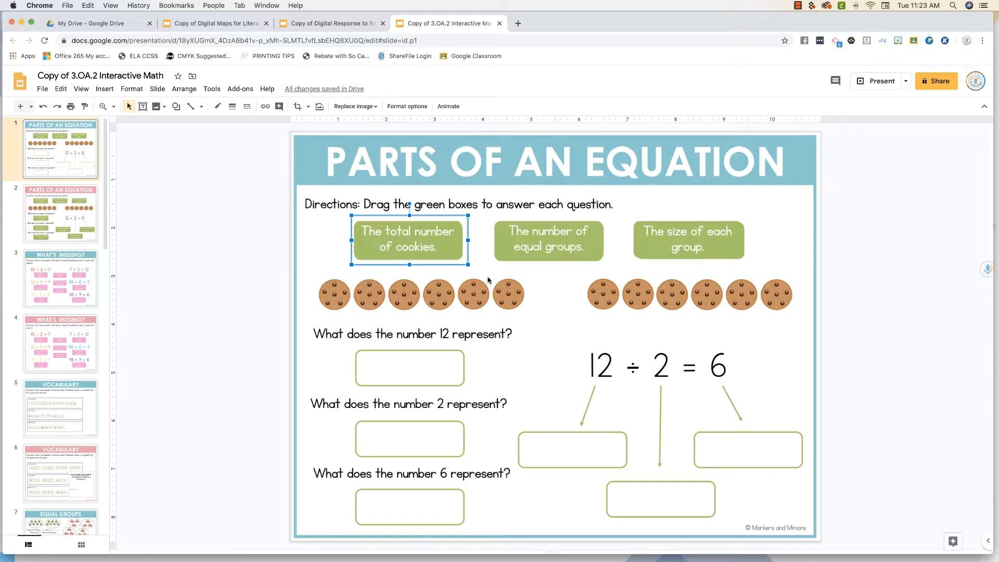
{"action": "mouse_move", "coordinate": [487, 283]}
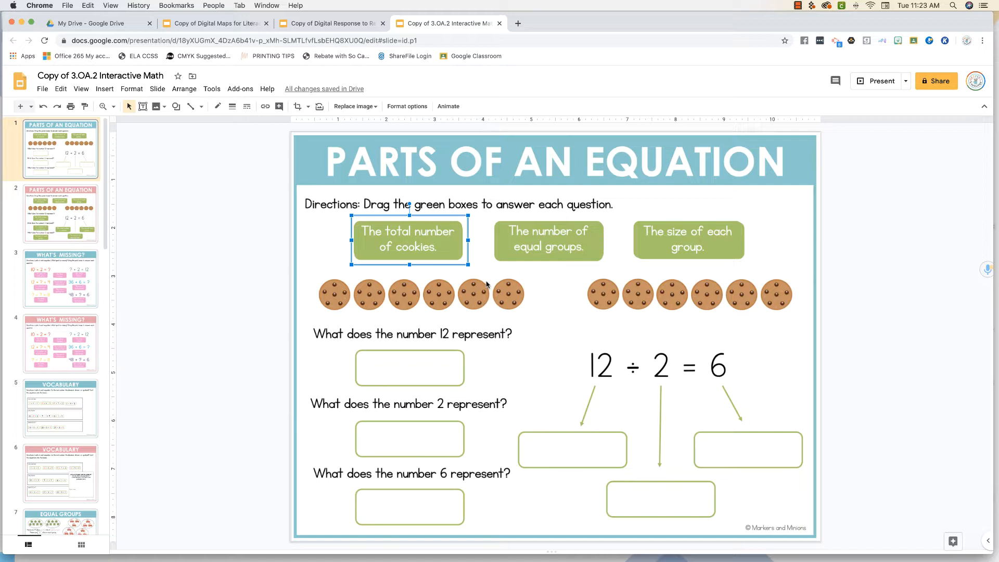
{"action": "mouse_move", "coordinate": [487, 285]}
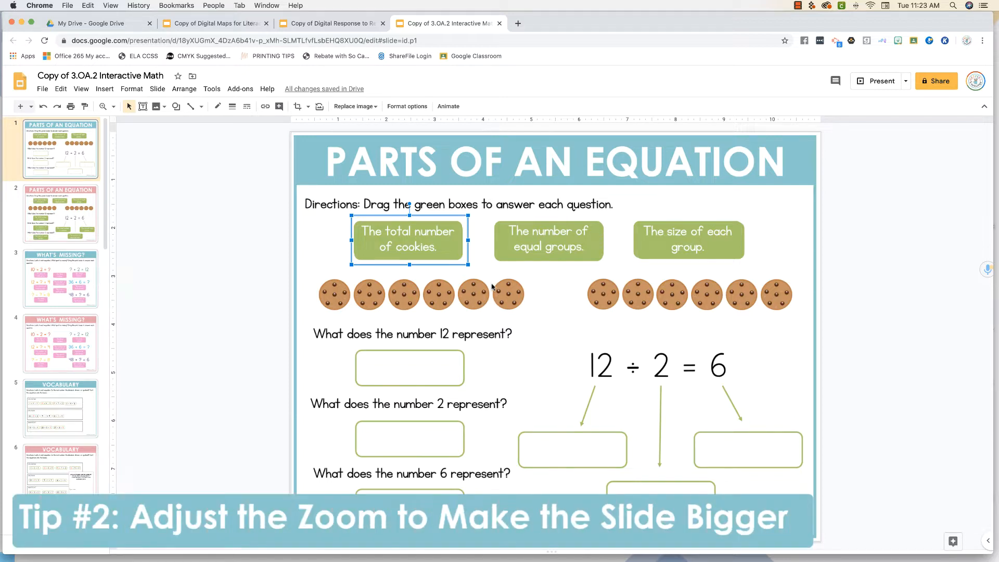
{"action": "mouse_move", "coordinate": [140, 132]}
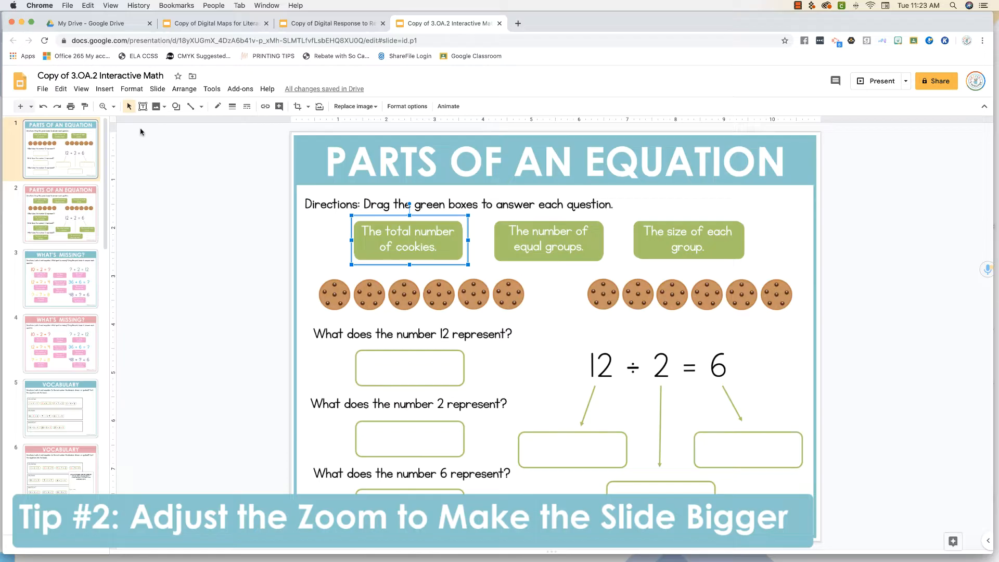
Zoom the slide view to 50%, then reopen the zoom choices to restore the size
{"action": "left_click", "coordinate": [105, 106]}
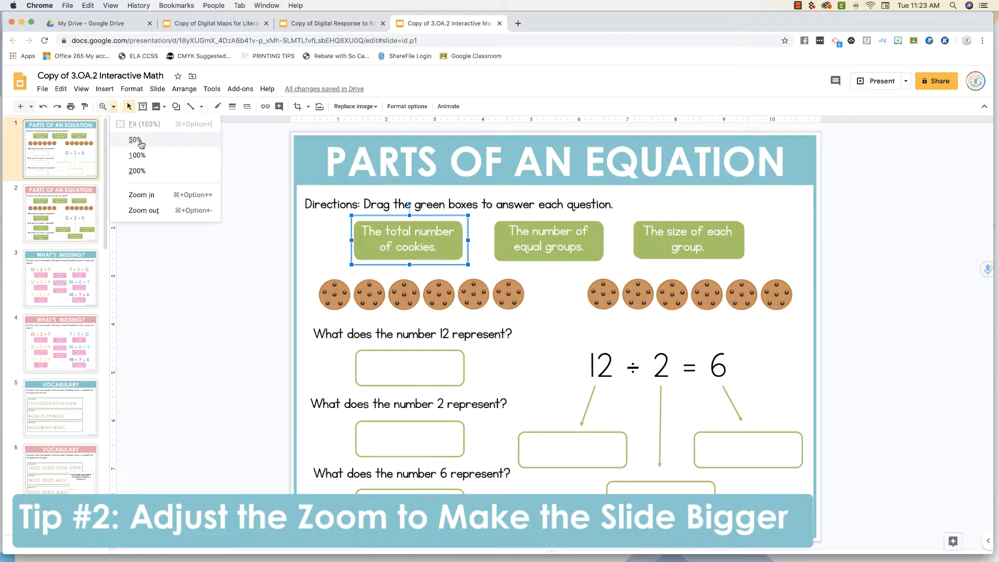
{"action": "left_click", "coordinate": [134, 140]}
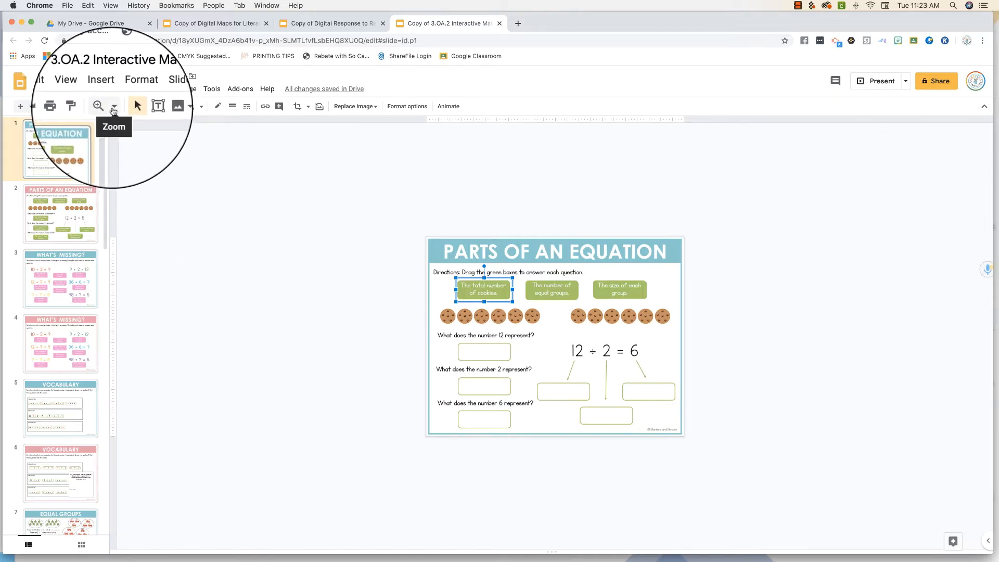
{"action": "left_click", "coordinate": [99, 99]}
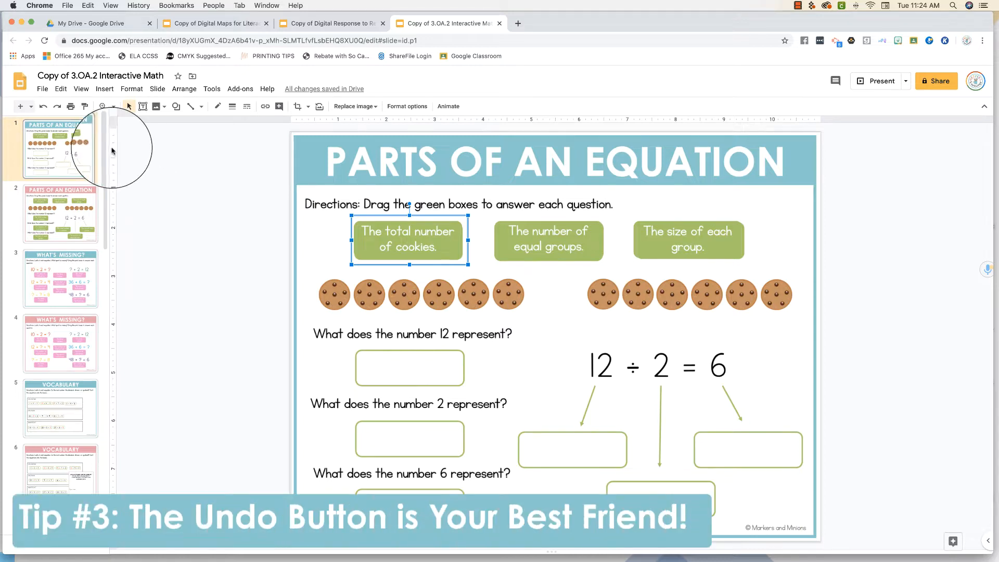
{"action": "mouse_move", "coordinate": [42, 106]}
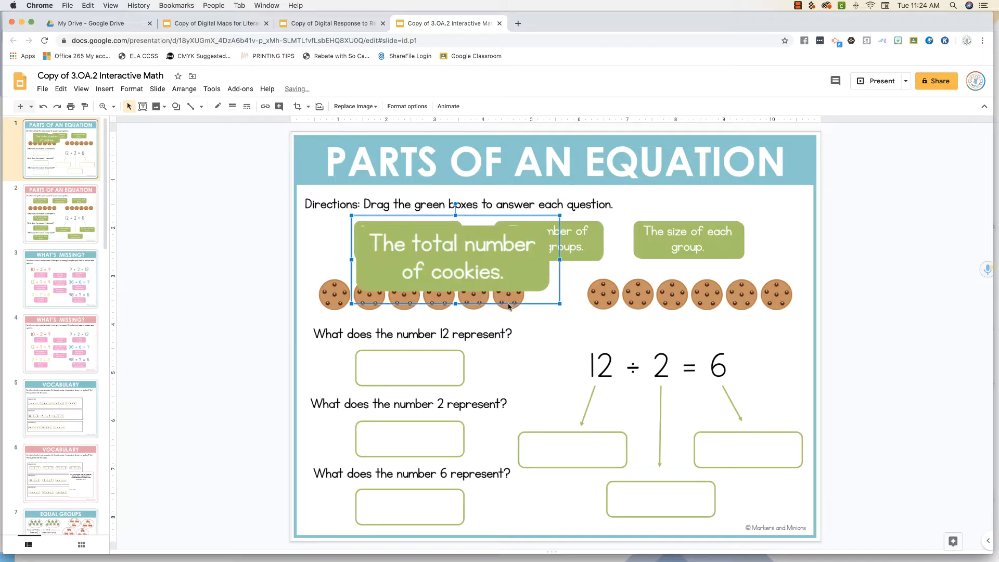
Drag the cookies answer box onto the questions and back up to its original spot
{"action": "left_click_drag", "start_coordinate": [452, 258], "coordinate": [420, 358]}
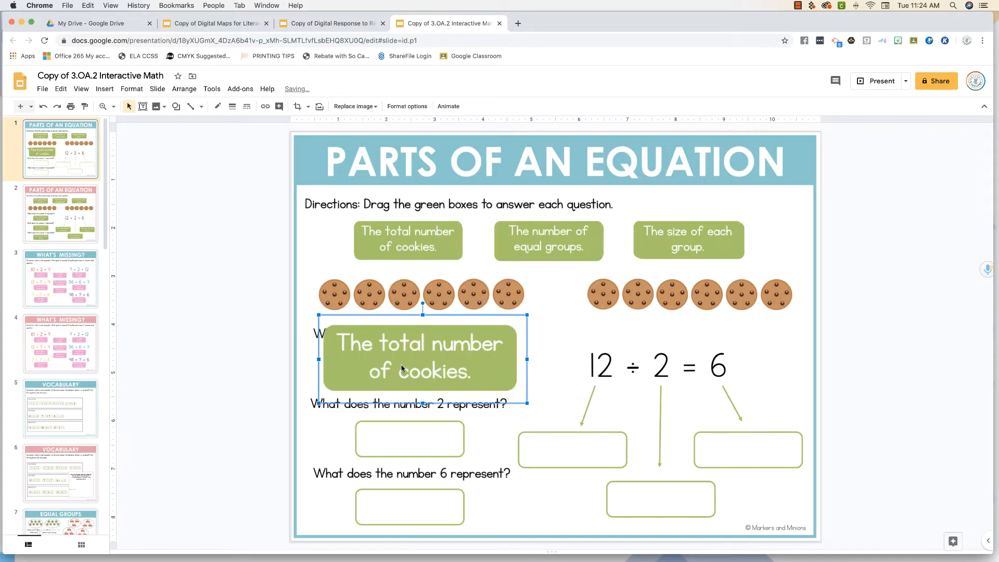
{"action": "mouse_move", "coordinate": [43, 105]}
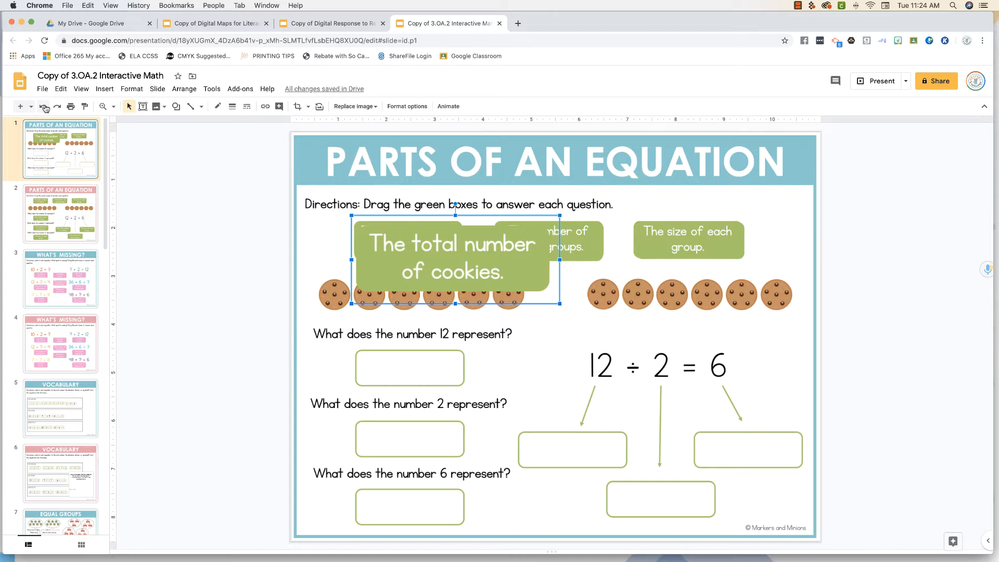
{"action": "left_click_drag", "start_coordinate": [456, 258], "coordinate": [409, 240]}
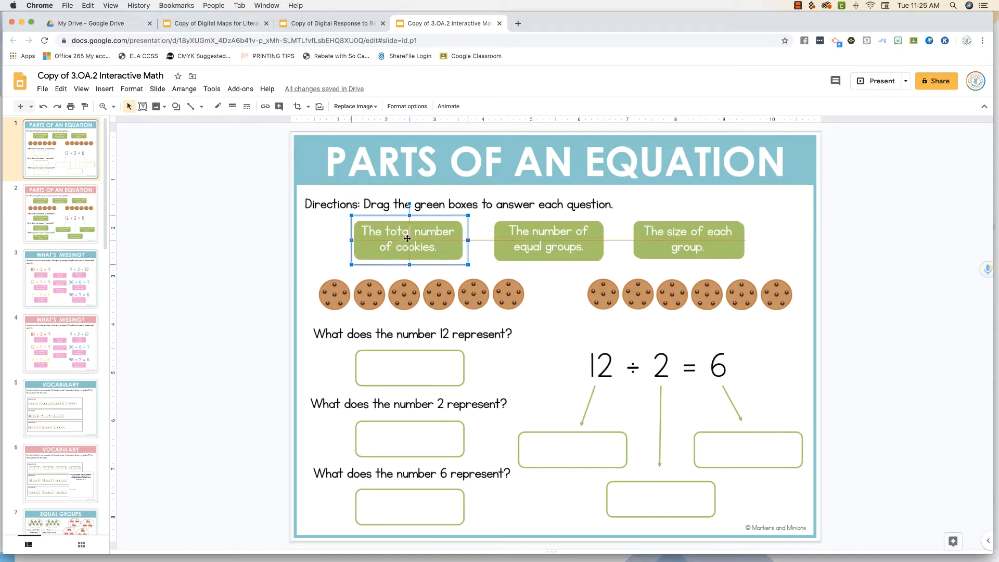
Drop 'The total number of cookies.' box under 'What does the number 12 represent?'
{"action": "left_click_drag", "start_coordinate": [407, 239], "coordinate": [405, 359]}
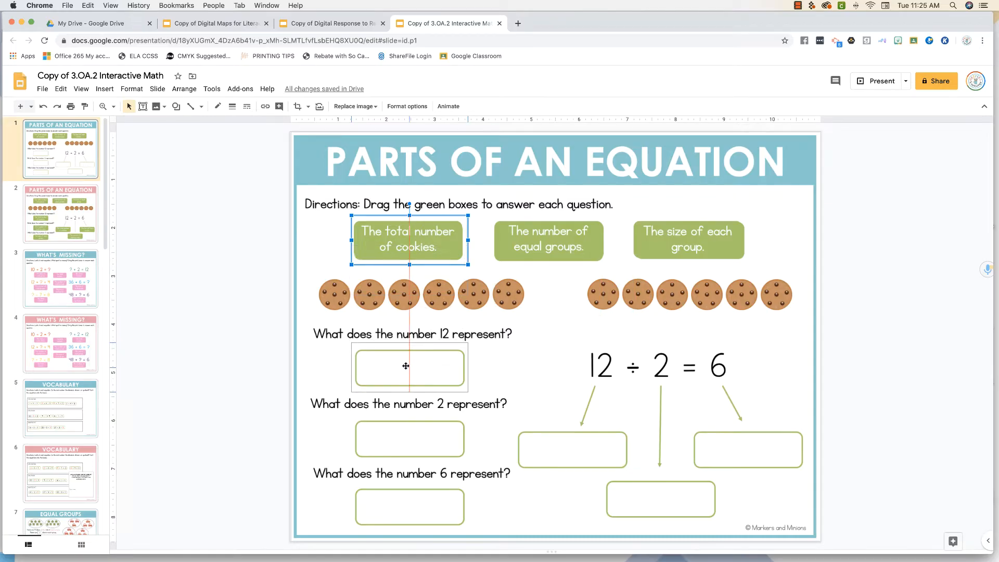
{"action": "left_click_drag", "start_coordinate": [407, 241], "coordinate": [410, 367]}
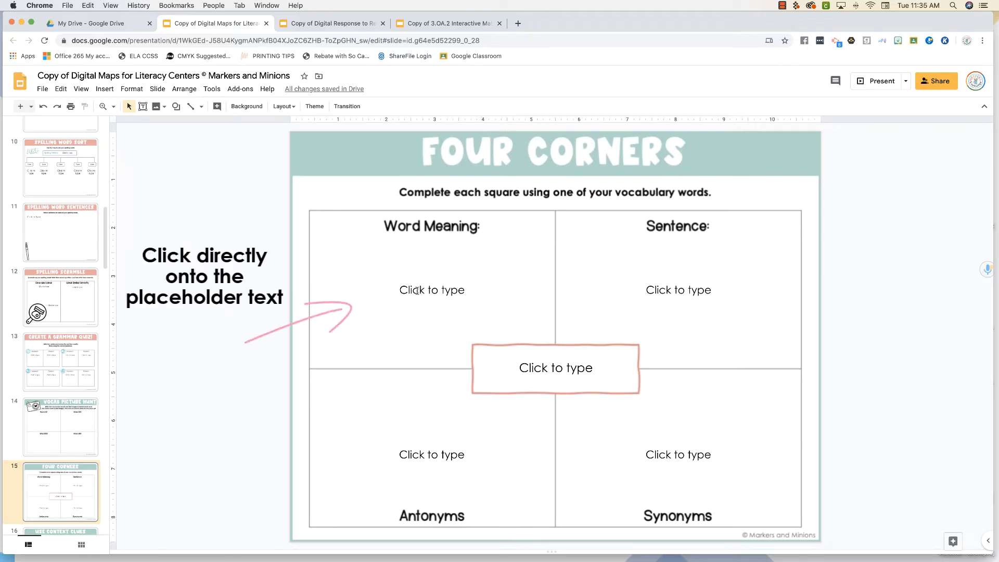
{"action": "mouse_move", "coordinate": [416, 289]}
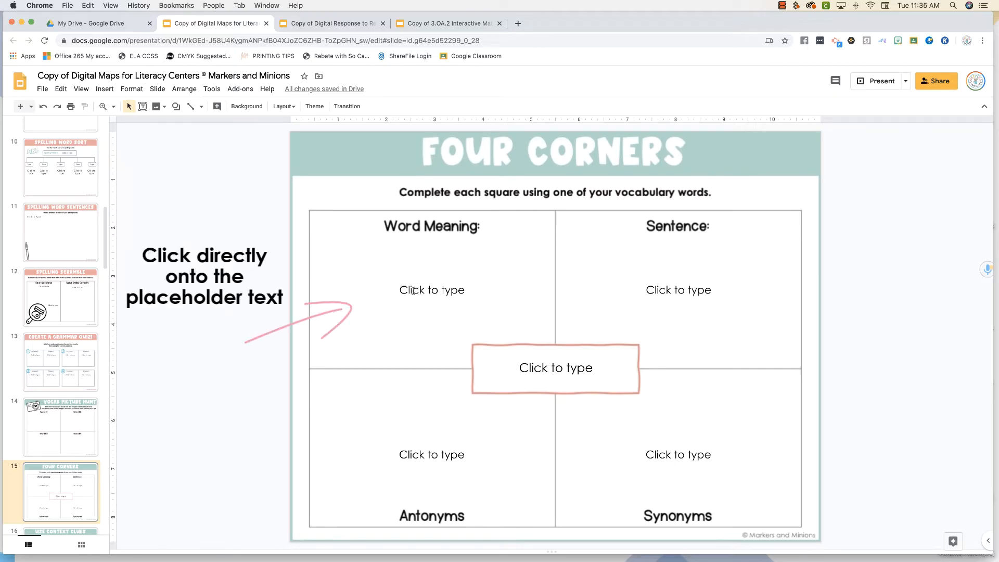
Delete the 'Click to type' placeholder text under Word Meaning, leaving the box empty
{"action": "left_click", "coordinate": [431, 290]}
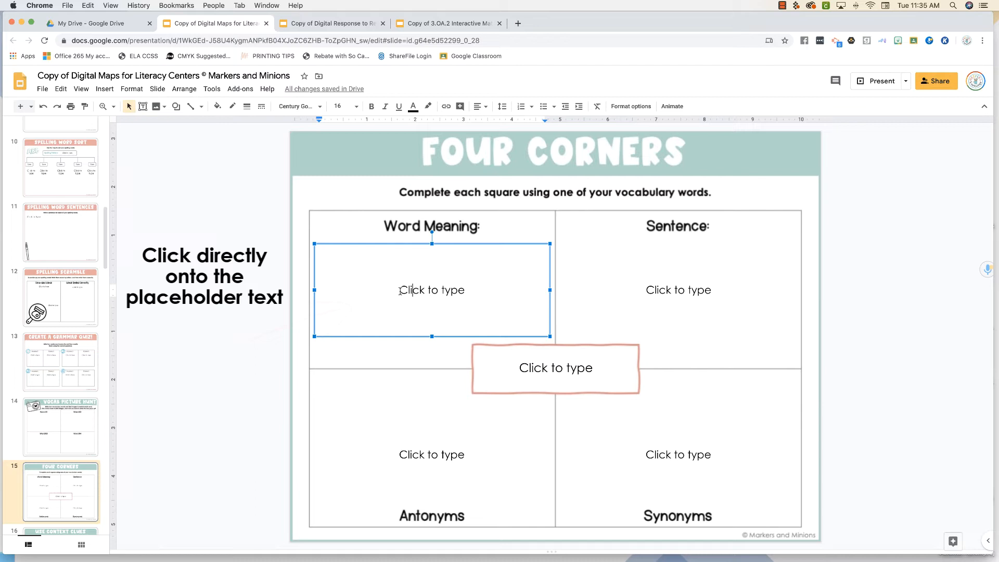
{"action": "double_click", "coordinate": [410, 290]}
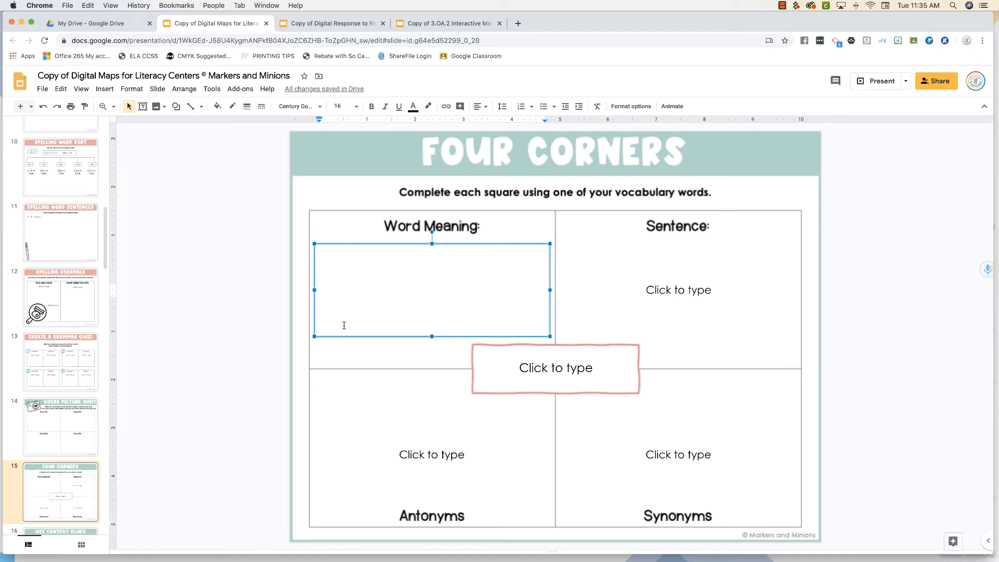
{"action": "left_click", "coordinate": [432, 290]}
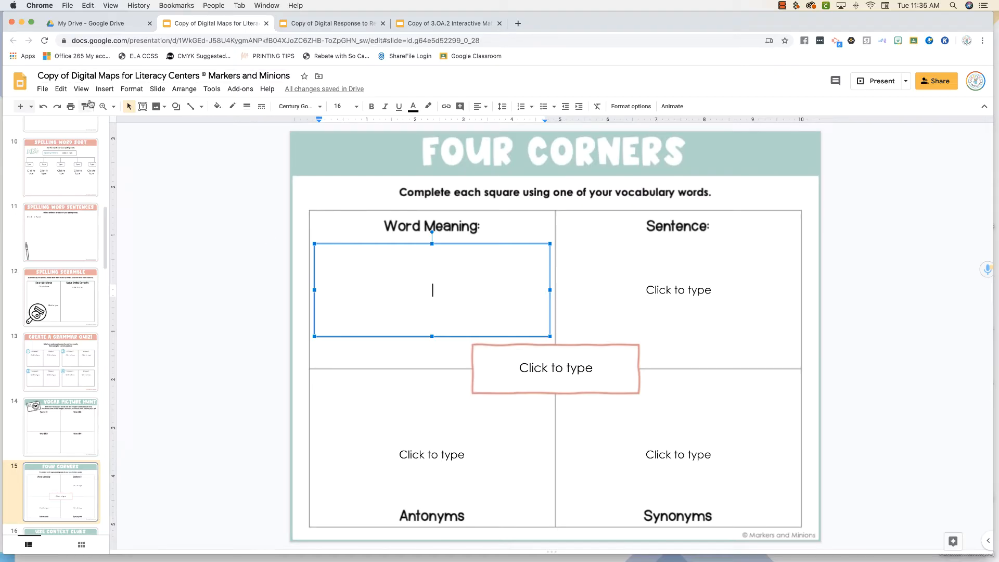
{"action": "mouse_move", "coordinate": [43, 106]}
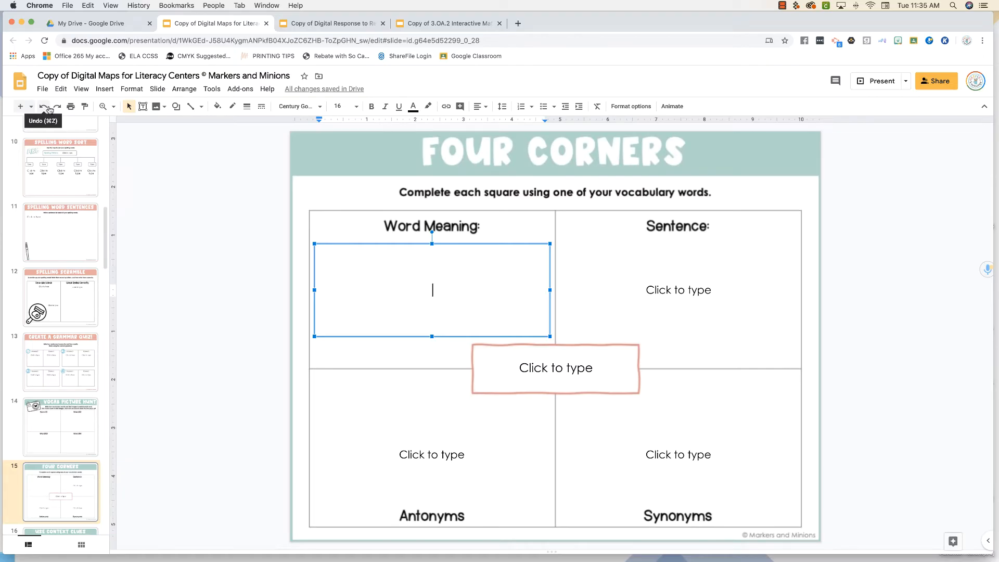
{"action": "mouse_move", "coordinate": [244, 205]}
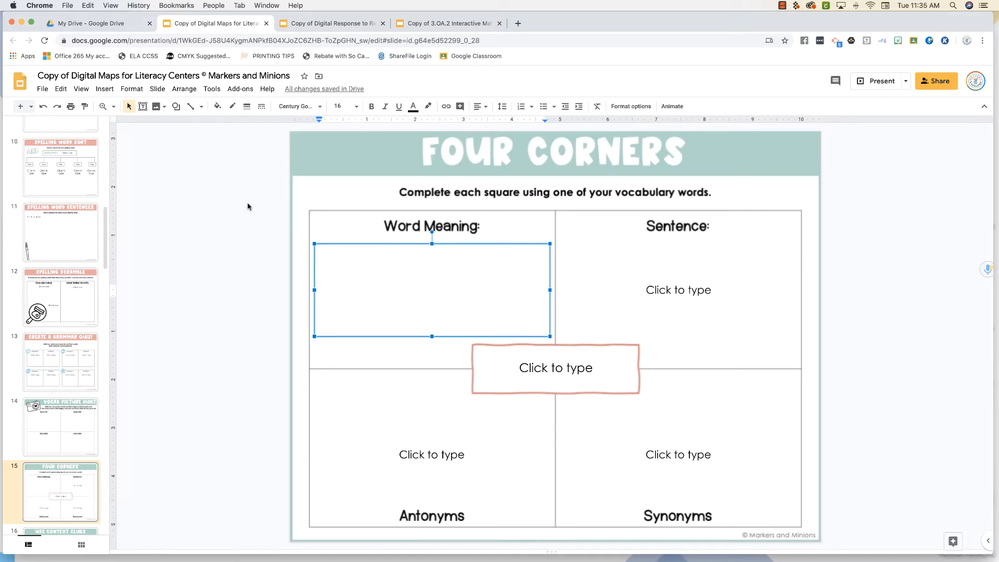
{"action": "mouse_move", "coordinate": [258, 290]}
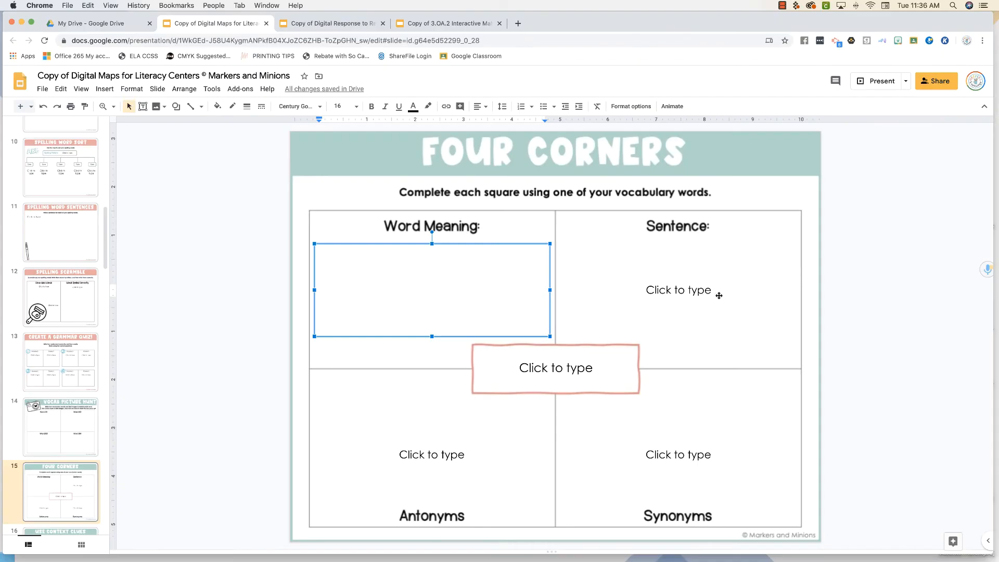
Replace the Sentence square's 'Click to type' placeholder with 'Hi!'
{"action": "left_click", "coordinate": [678, 289]}
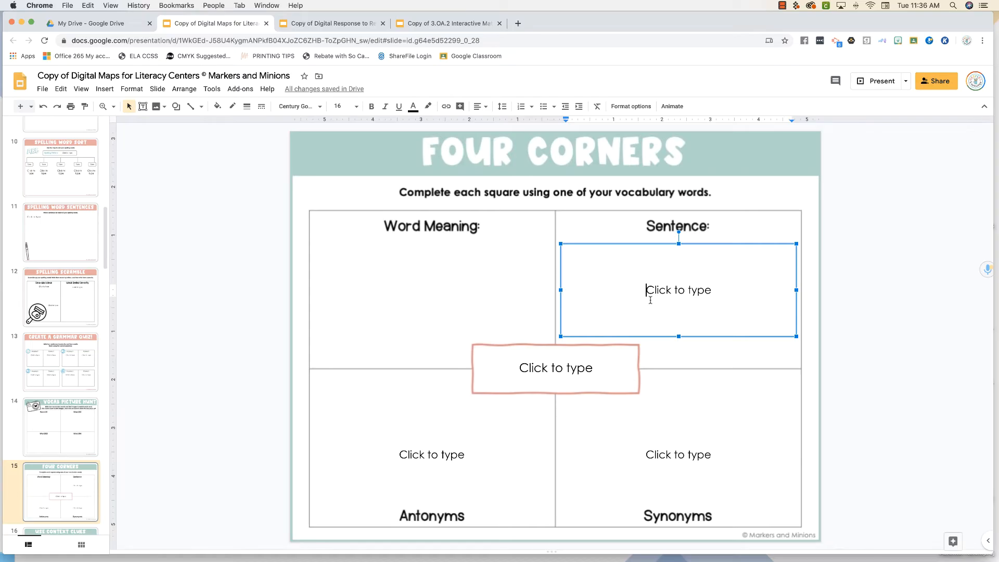
{"action": "type", "text": "Hi!"}
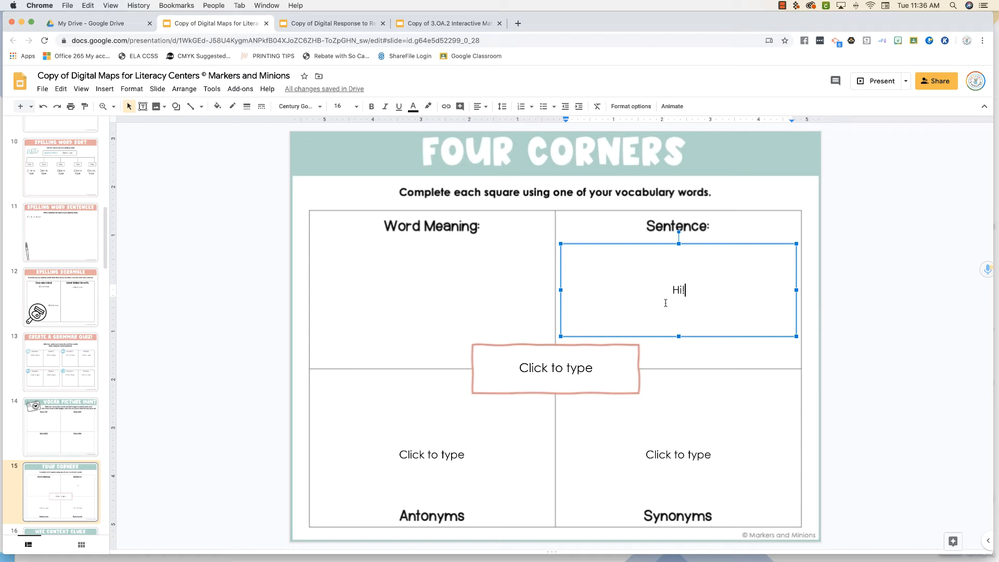
{"action": "mouse_move", "coordinate": [643, 355]}
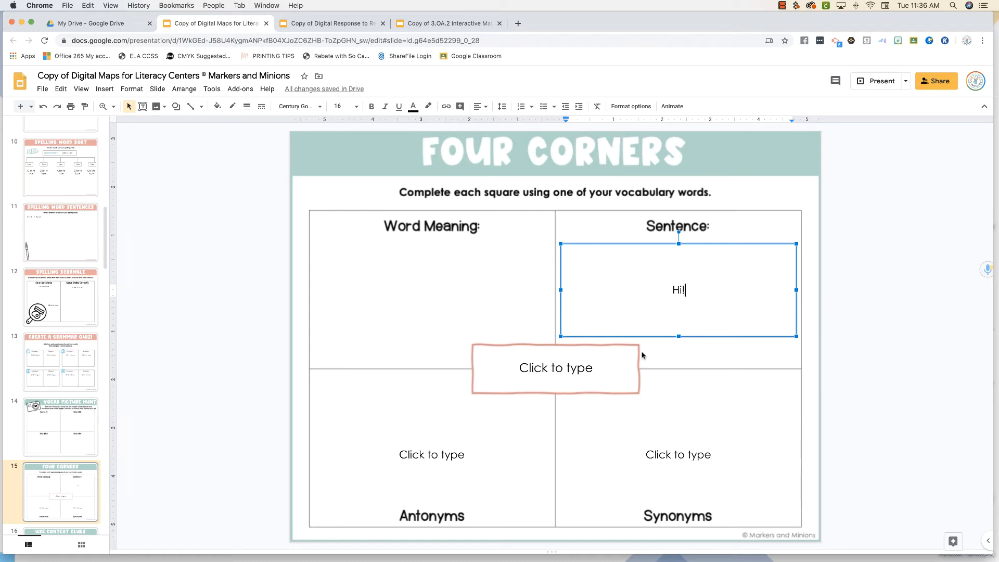
{"action": "mouse_move", "coordinate": [354, 426]}
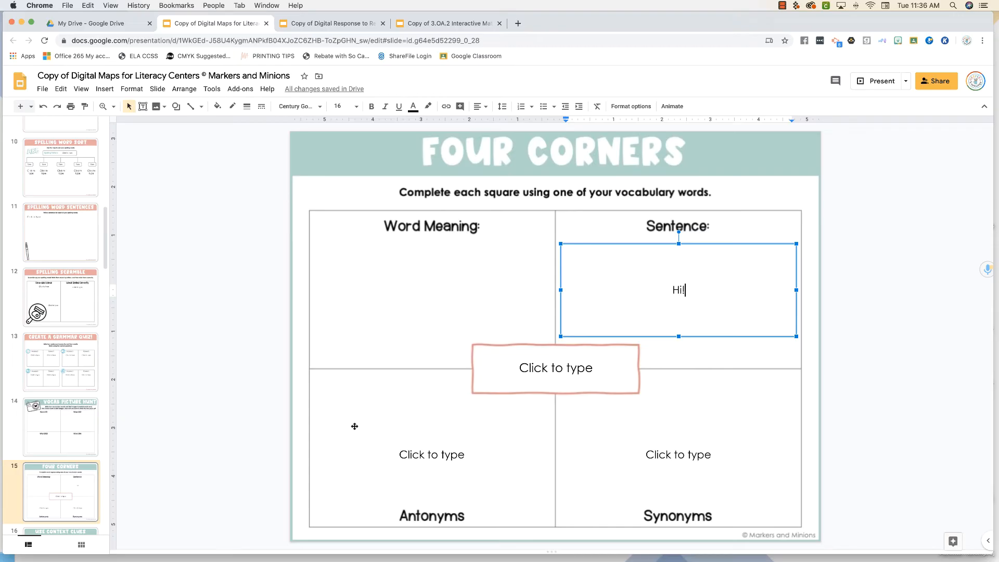
{"action": "mouse_move", "coordinate": [511, 408]}
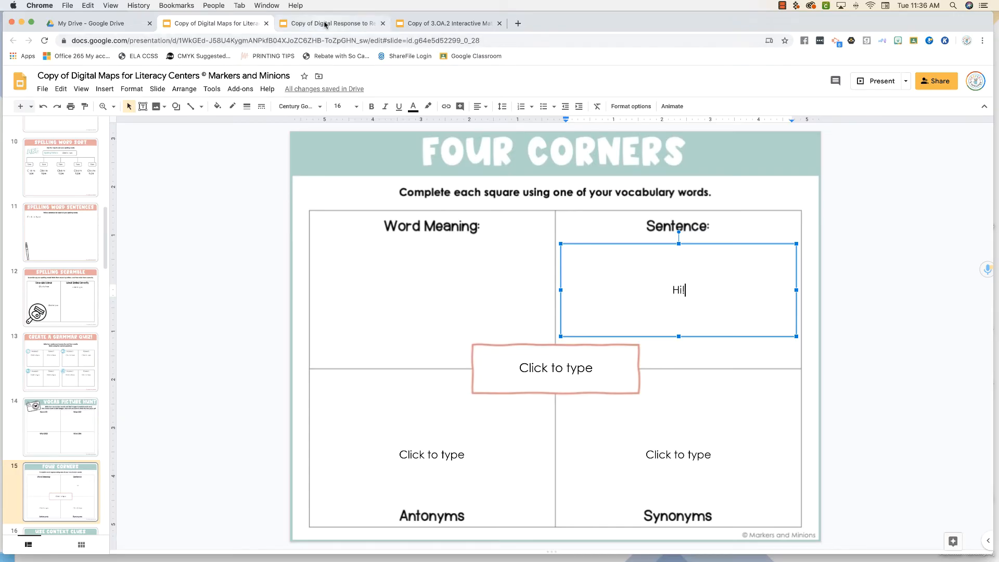
{"action": "left_click", "coordinate": [331, 23]}
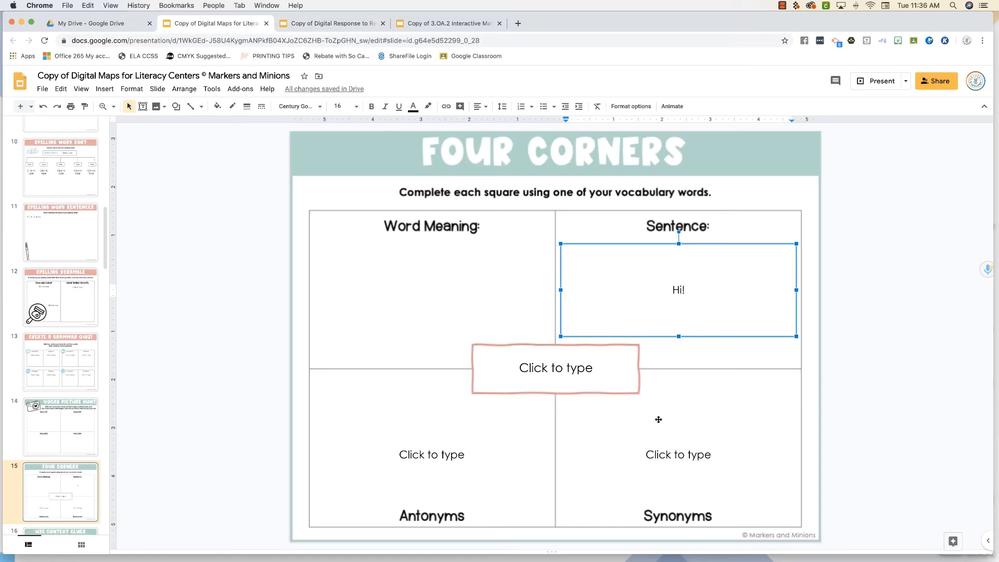
{"action": "mouse_move", "coordinate": [663, 457]}
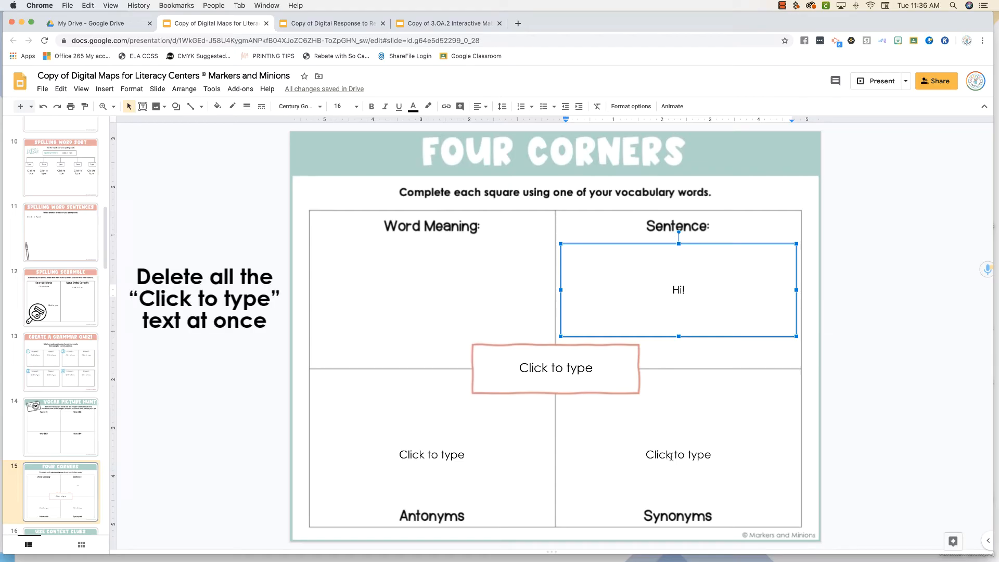
{"action": "mouse_move", "coordinate": [421, 389]}
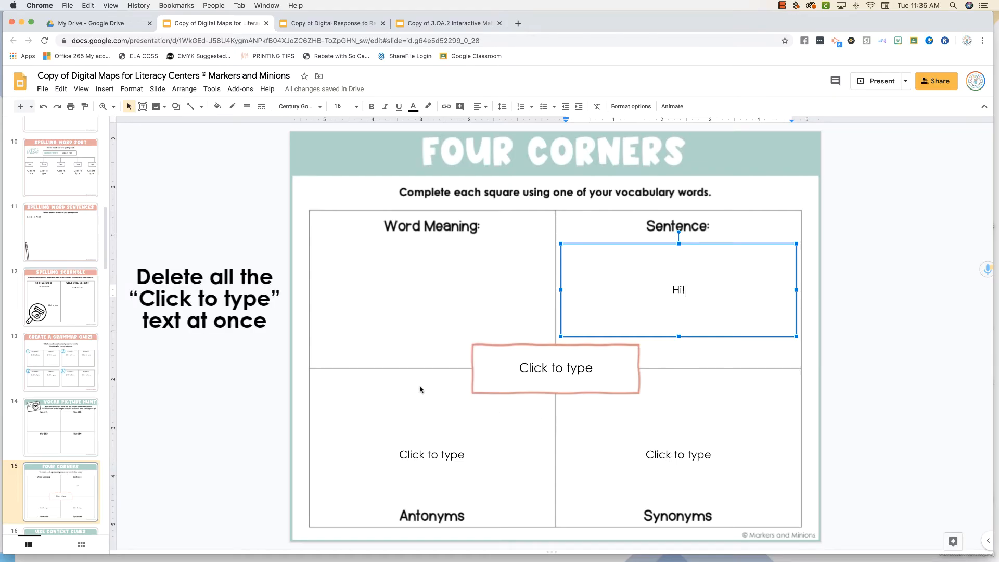
Use Edit > Find and replace to replace all 'Click to type' with nothing
{"action": "left_click", "coordinate": [61, 89]}
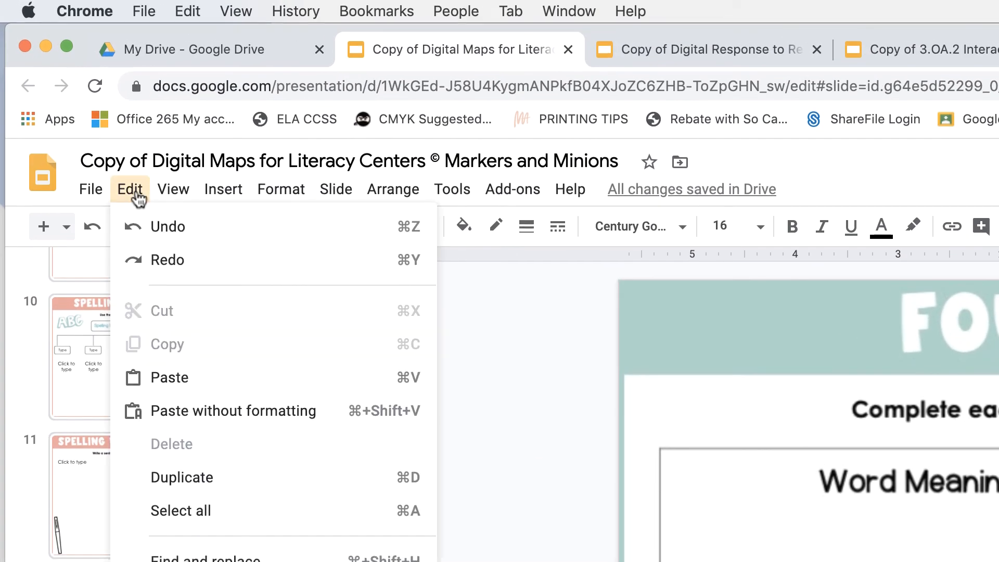
{"action": "left_click", "coordinate": [205, 558]}
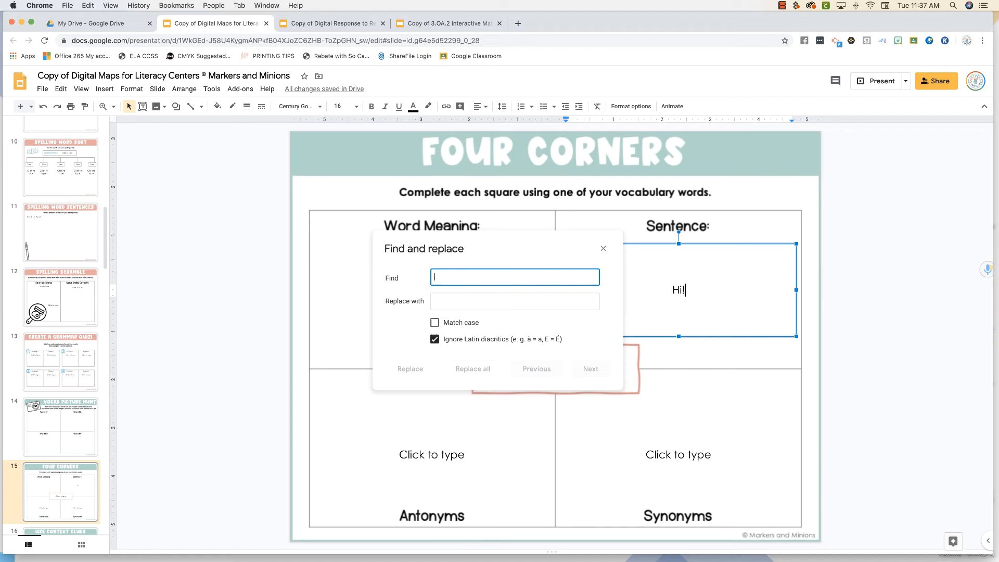
{"action": "type", "text": "c"}
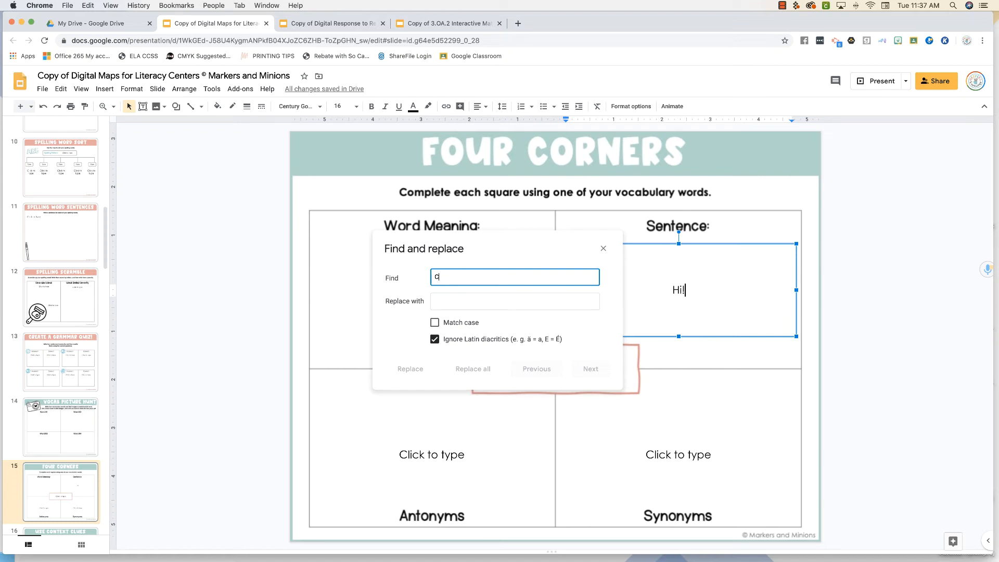
{"action": "type", "text": "Click to t"}
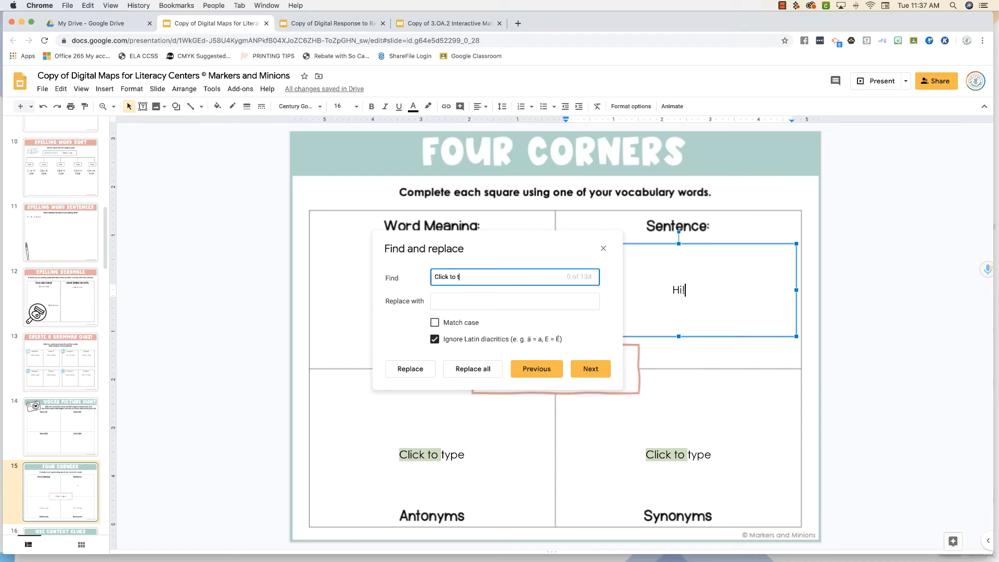
{"action": "type", "text": "ype"}
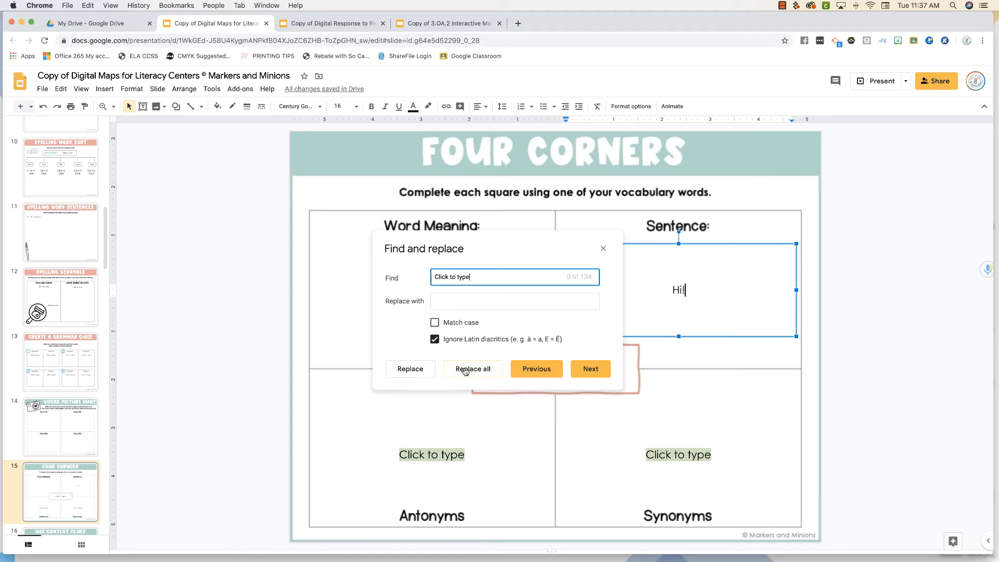
{"action": "left_click", "coordinate": [473, 368]}
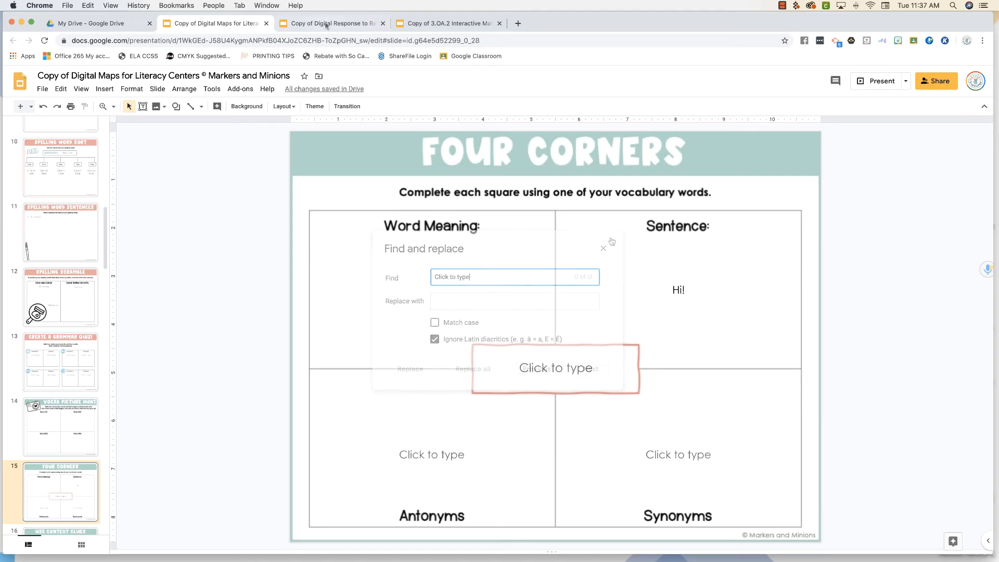
Draw a text box inside the Word Meaning square and give it a fill colour
{"action": "left_click", "coordinate": [602, 248]}
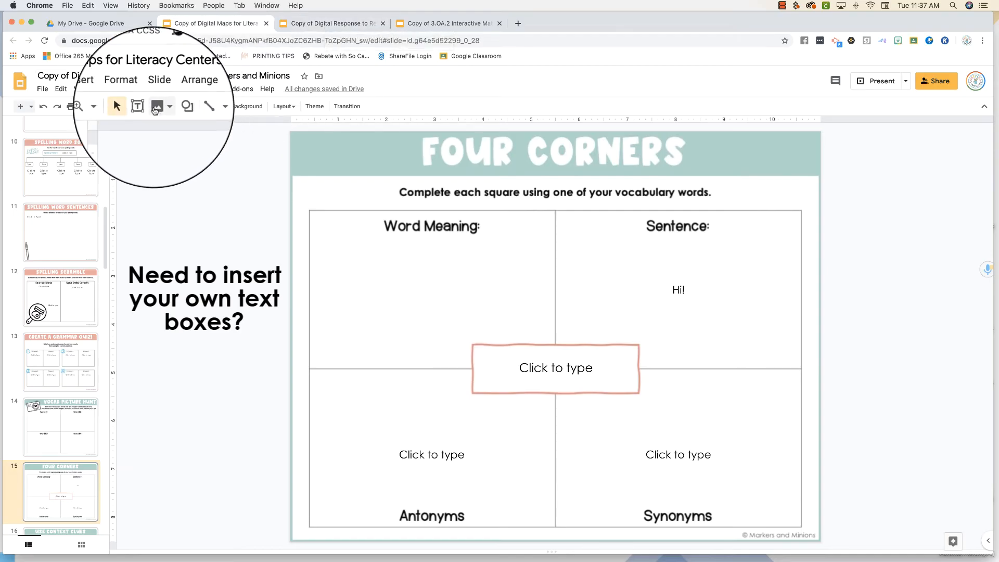
{"action": "mouse_move", "coordinate": [141, 106]}
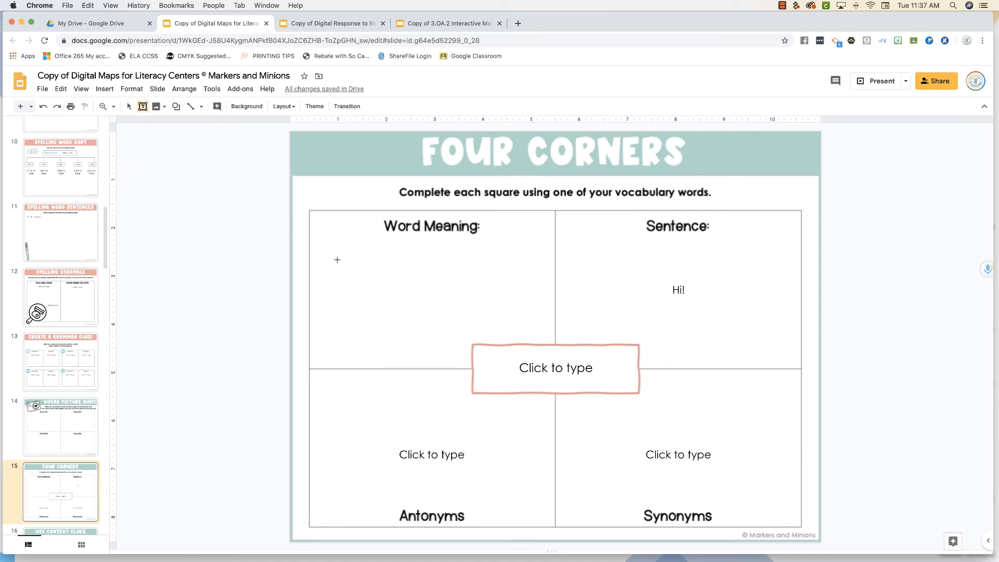
{"action": "left_click_drag", "start_coordinate": [337, 256], "coordinate": [508, 321]}
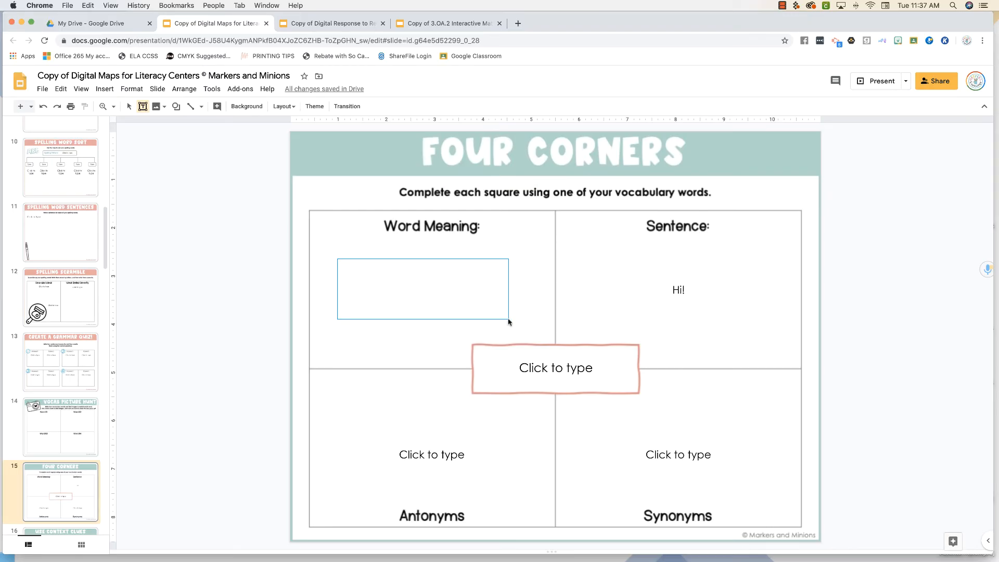
{"action": "left_click", "coordinate": [423, 288]}
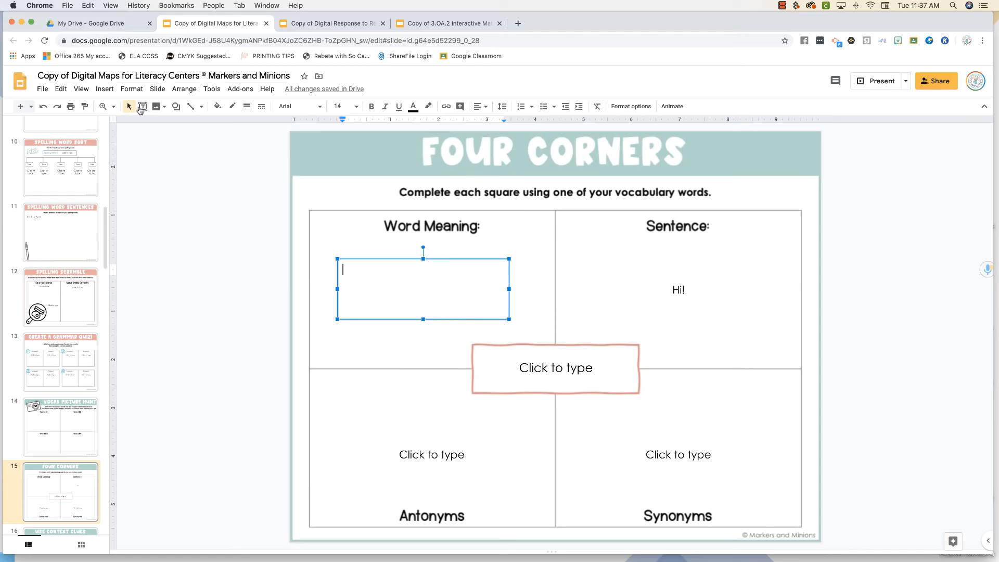
{"action": "left_click", "coordinate": [217, 106]}
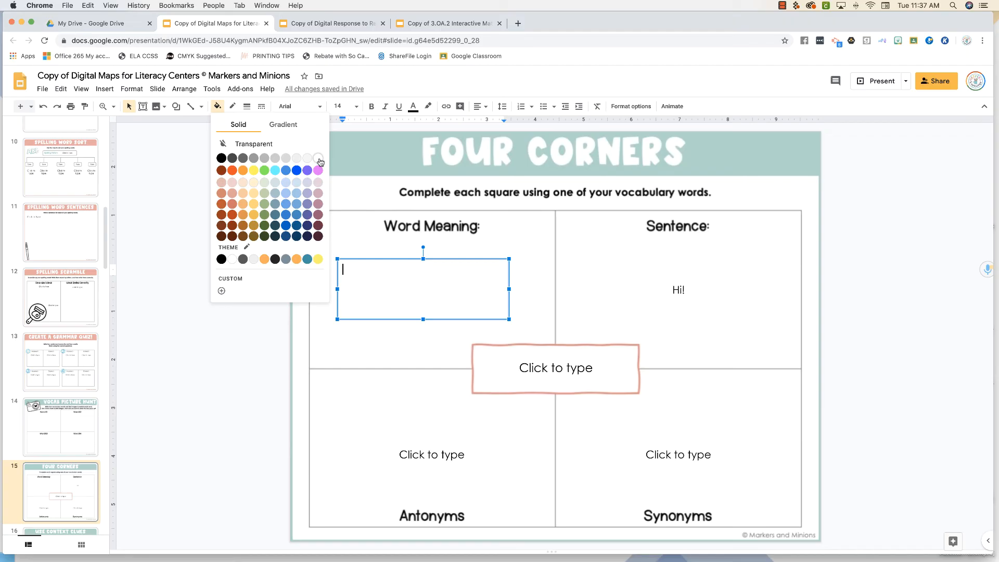
{"action": "left_click", "coordinate": [318, 158]}
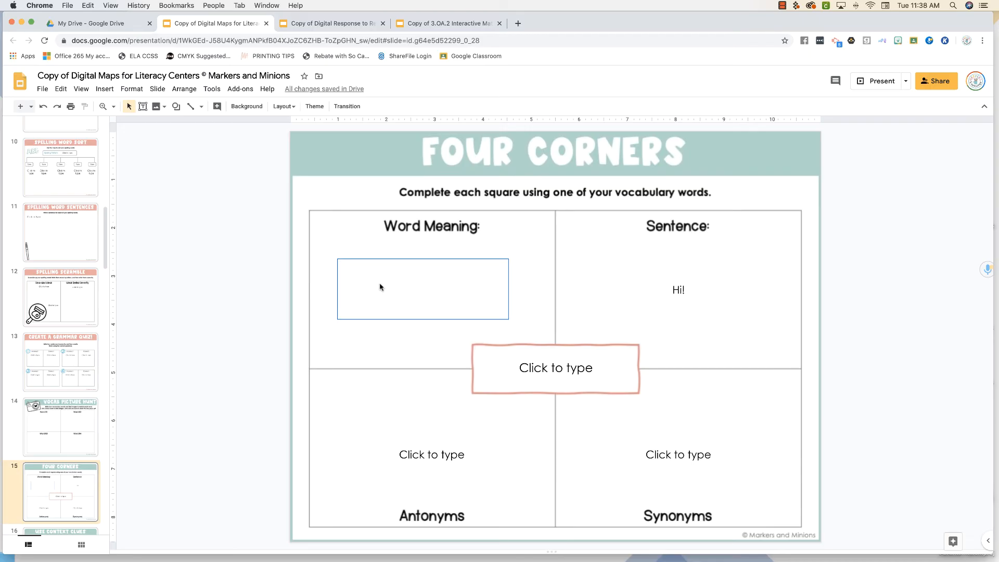
{"action": "mouse_move", "coordinate": [364, 253]}
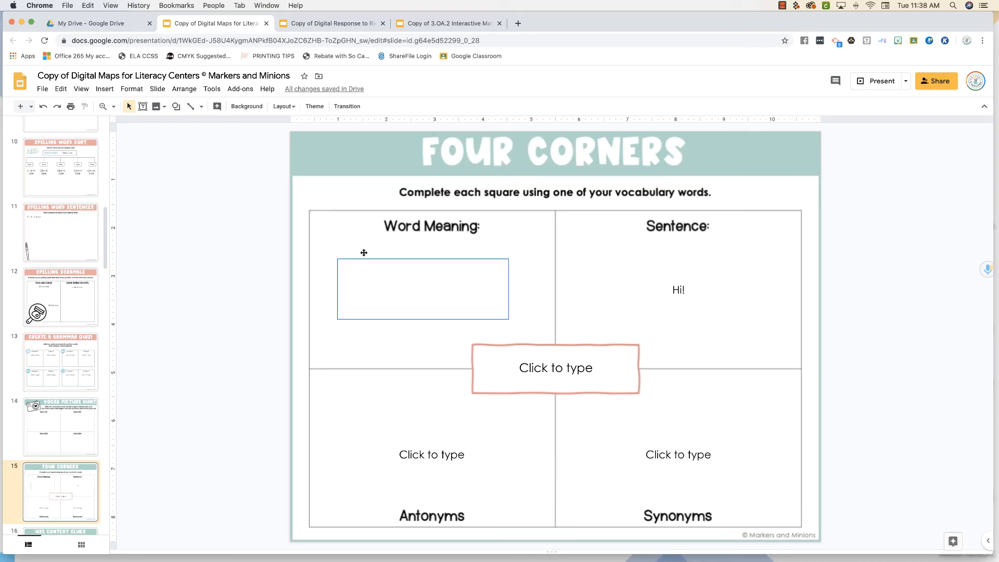
{"action": "mouse_move", "coordinate": [288, 245]}
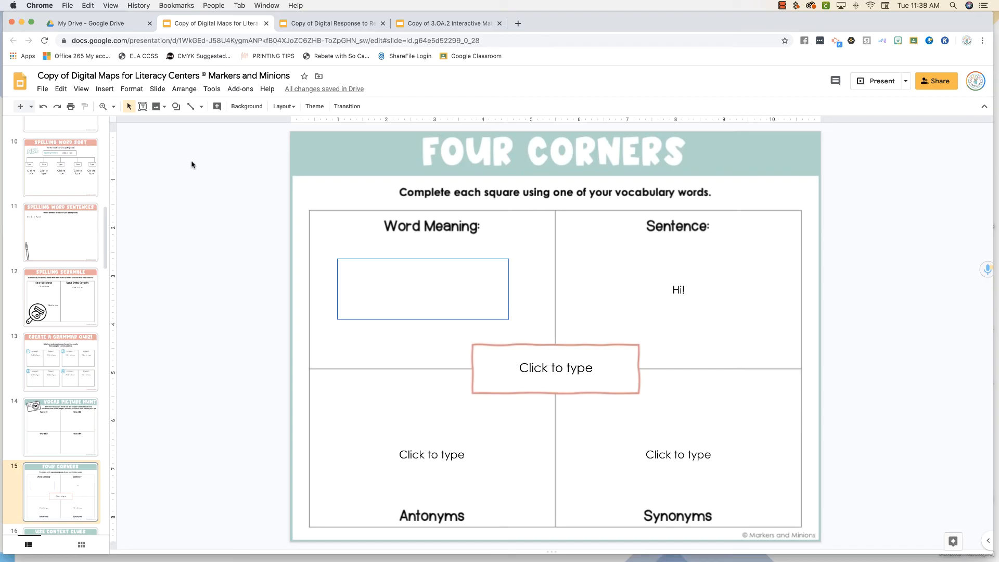
{"action": "mouse_move", "coordinate": [180, 160]}
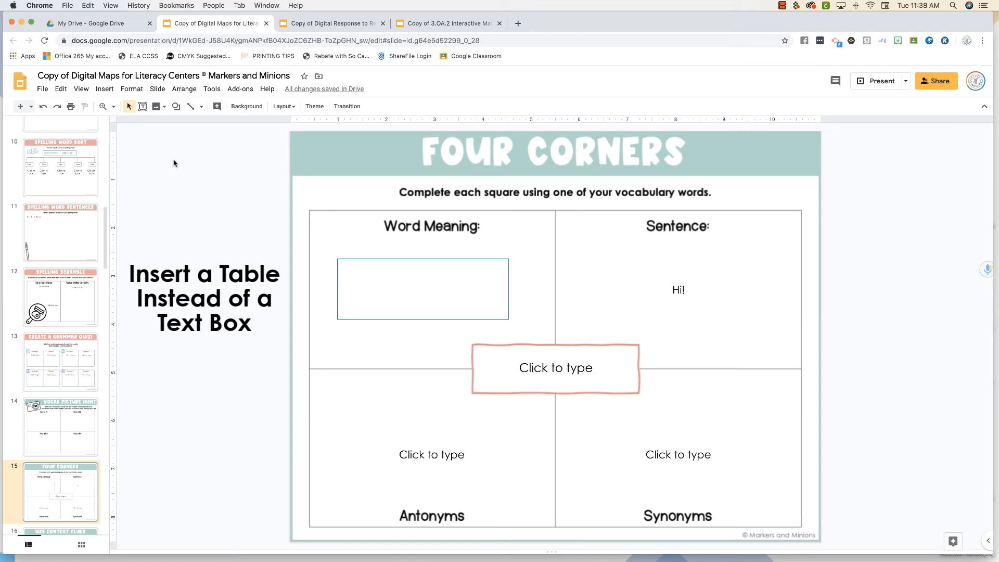
{"action": "mouse_move", "coordinate": [289, 31]}
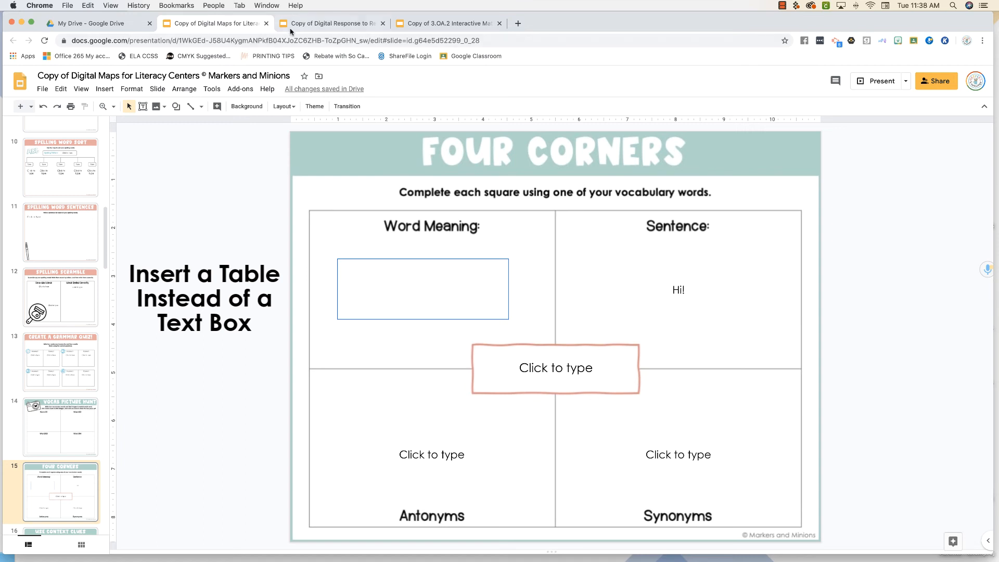
Switch to the Reading Notebook tab and click into the empty Title answer box
{"action": "left_click", "coordinate": [331, 23]}
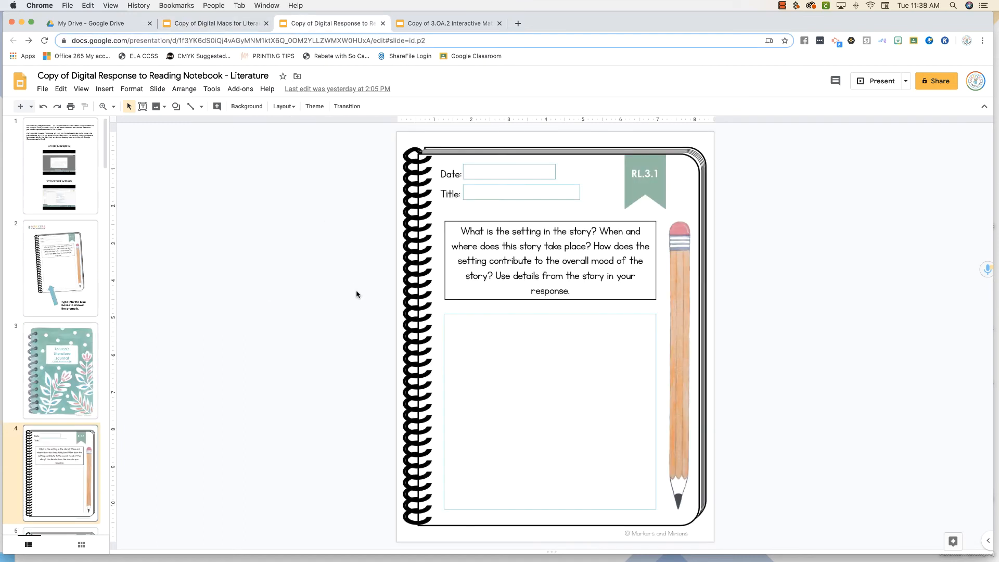
{"action": "mouse_move", "coordinate": [550, 342]}
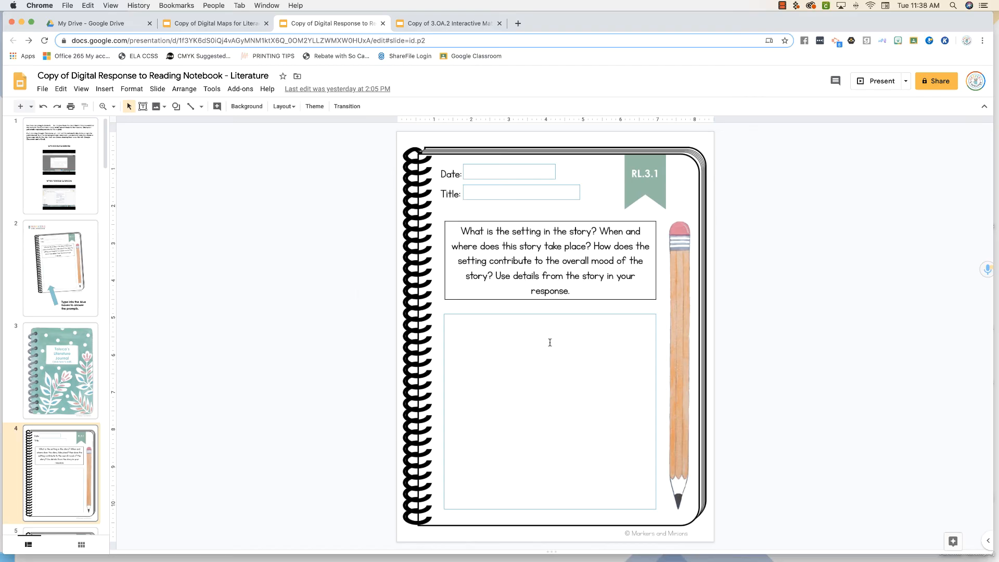
{"action": "mouse_move", "coordinate": [426, 356]}
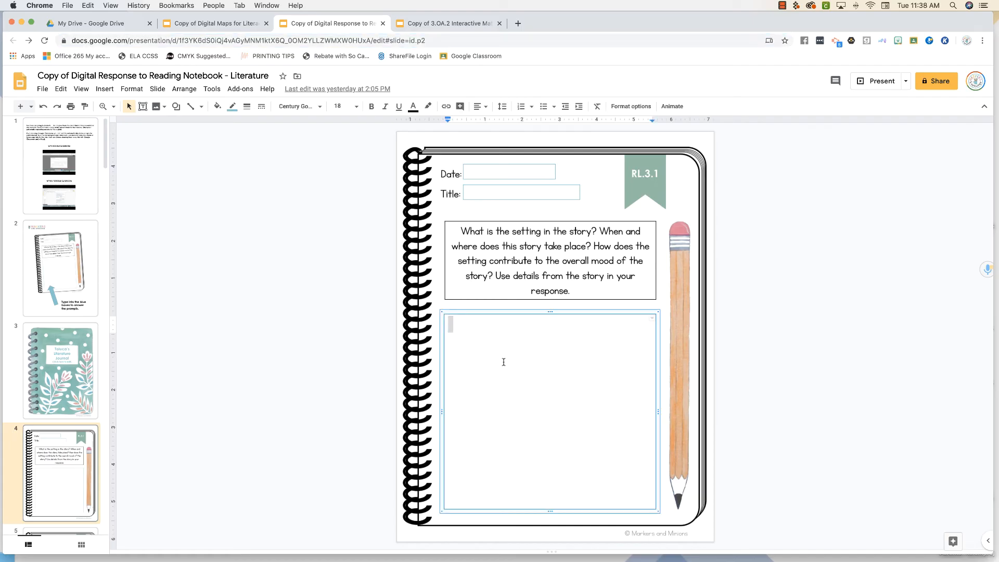
{"action": "mouse_move", "coordinate": [643, 524]}
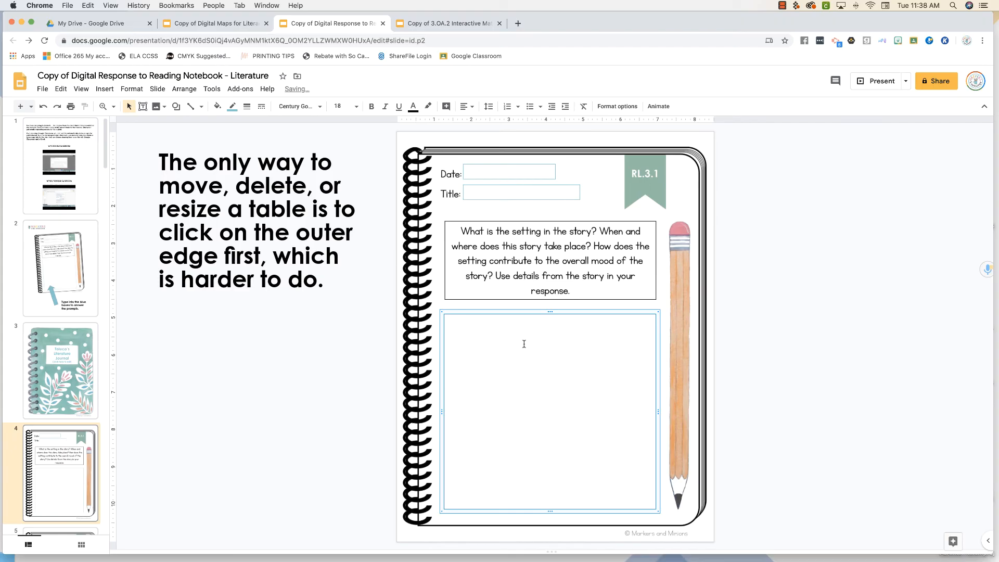
{"action": "left_click", "coordinate": [519, 192]}
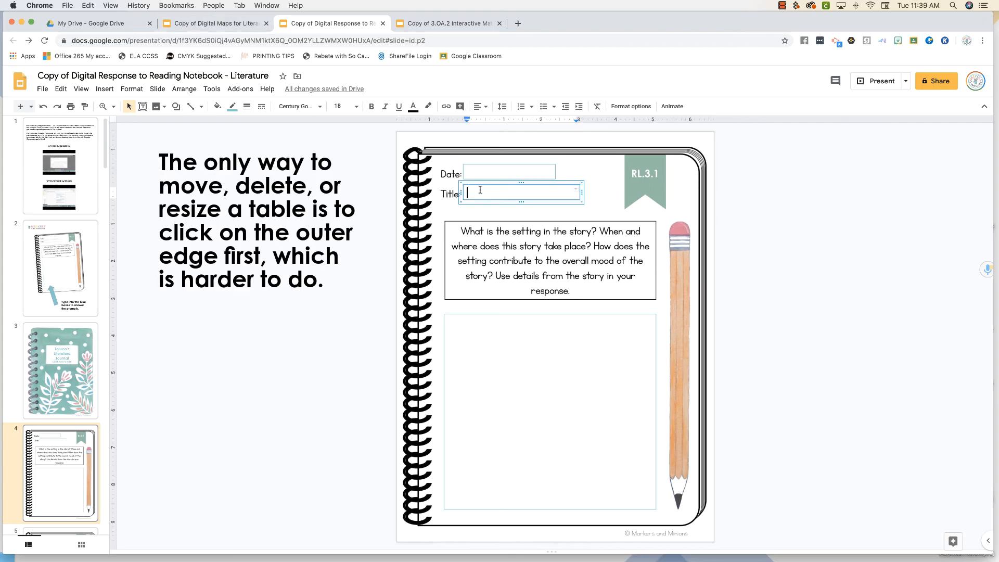
{"action": "mouse_move", "coordinate": [436, 237]}
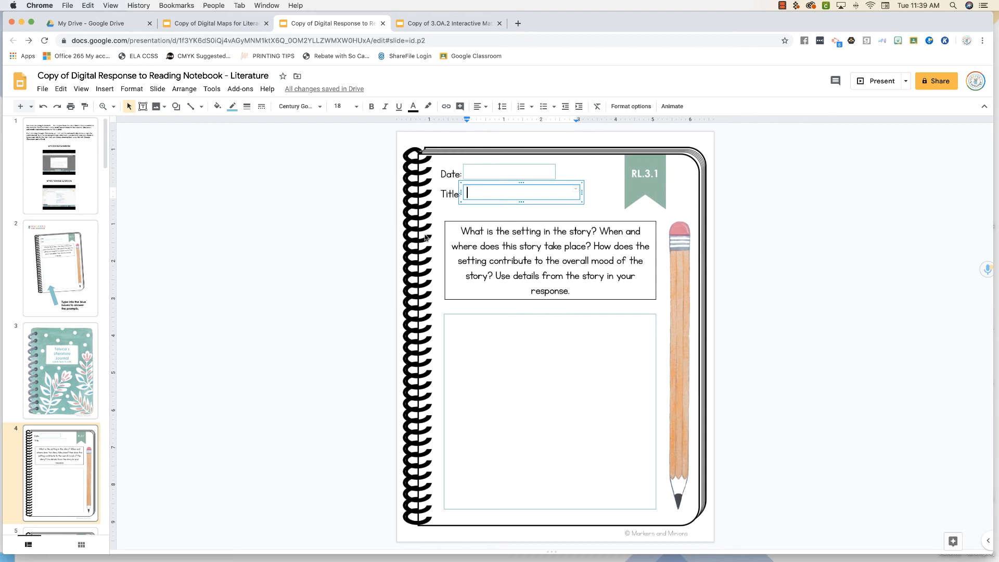
{"action": "mouse_move", "coordinate": [279, 148]}
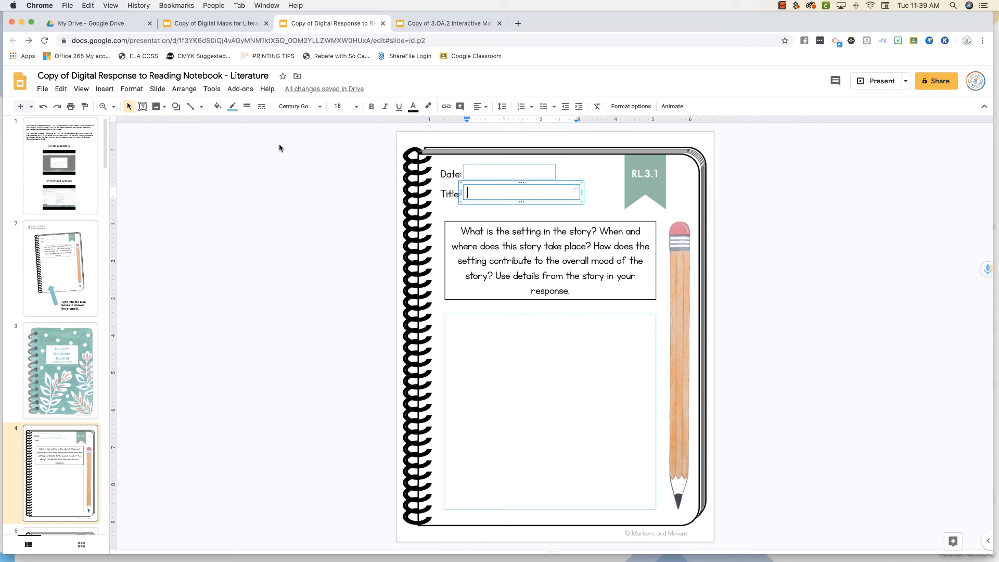
Open the Insert menu over the notebook page
{"action": "left_click", "coordinate": [104, 88]}
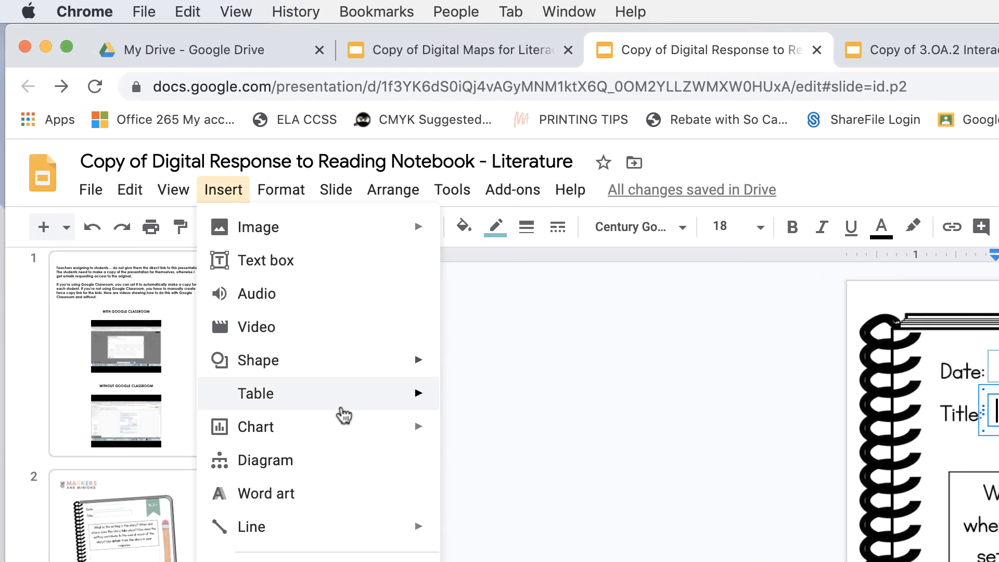
{"action": "mouse_move", "coordinate": [255, 393]}
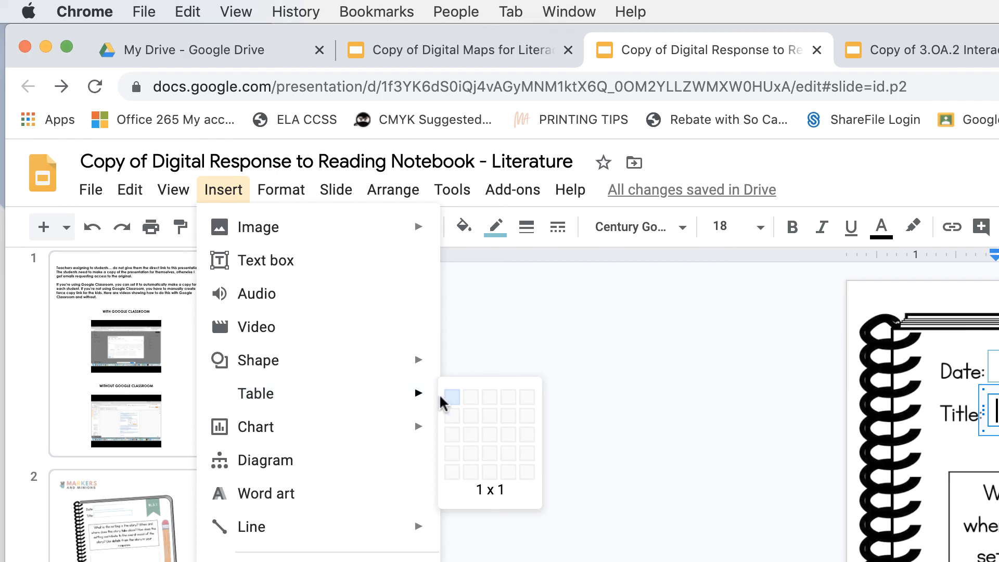